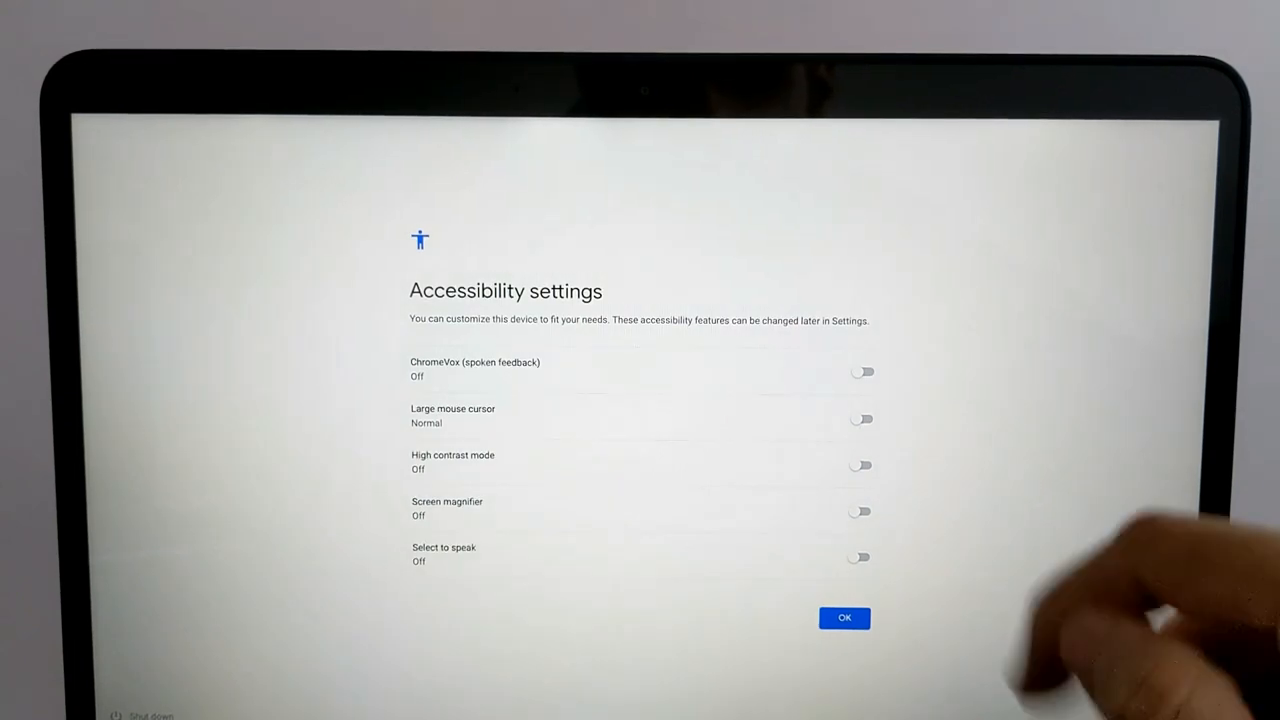
Try the Large mouse cursor, switch it back off, and confirm accessibility settings with OK
{"action": "left_click", "coordinate": [860, 418]}
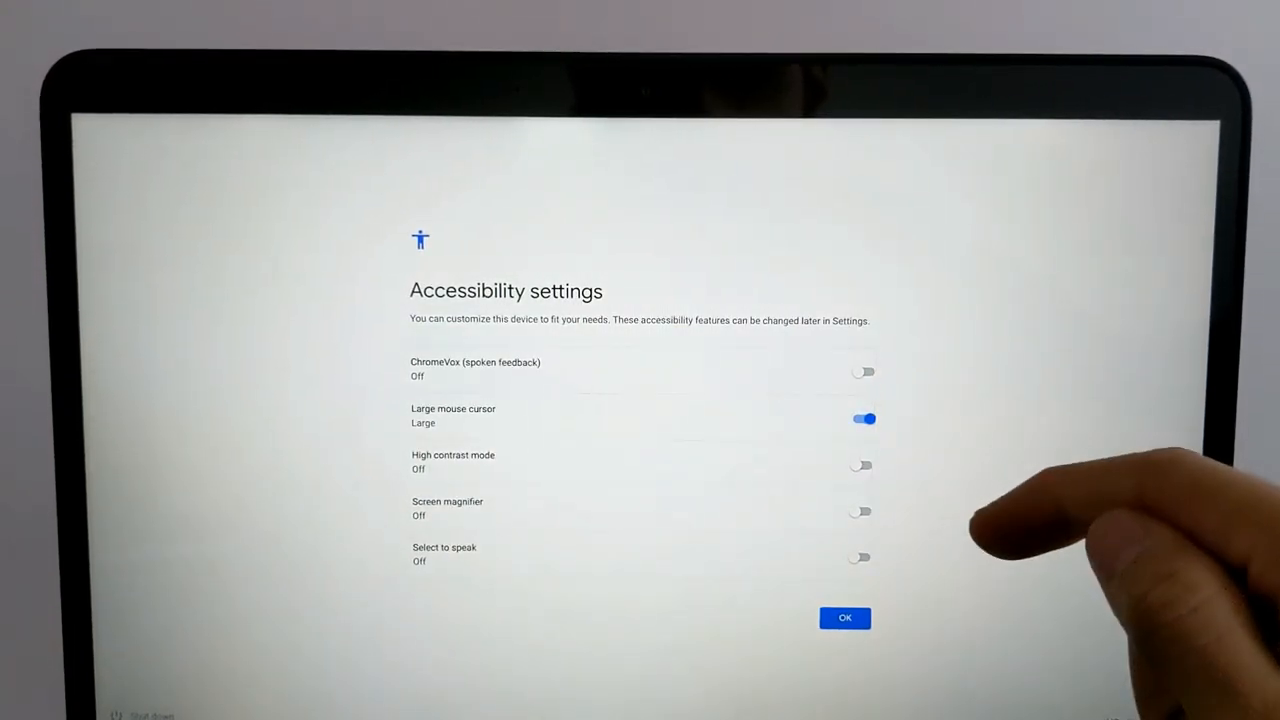
{"action": "left_click", "coordinate": [860, 464]}
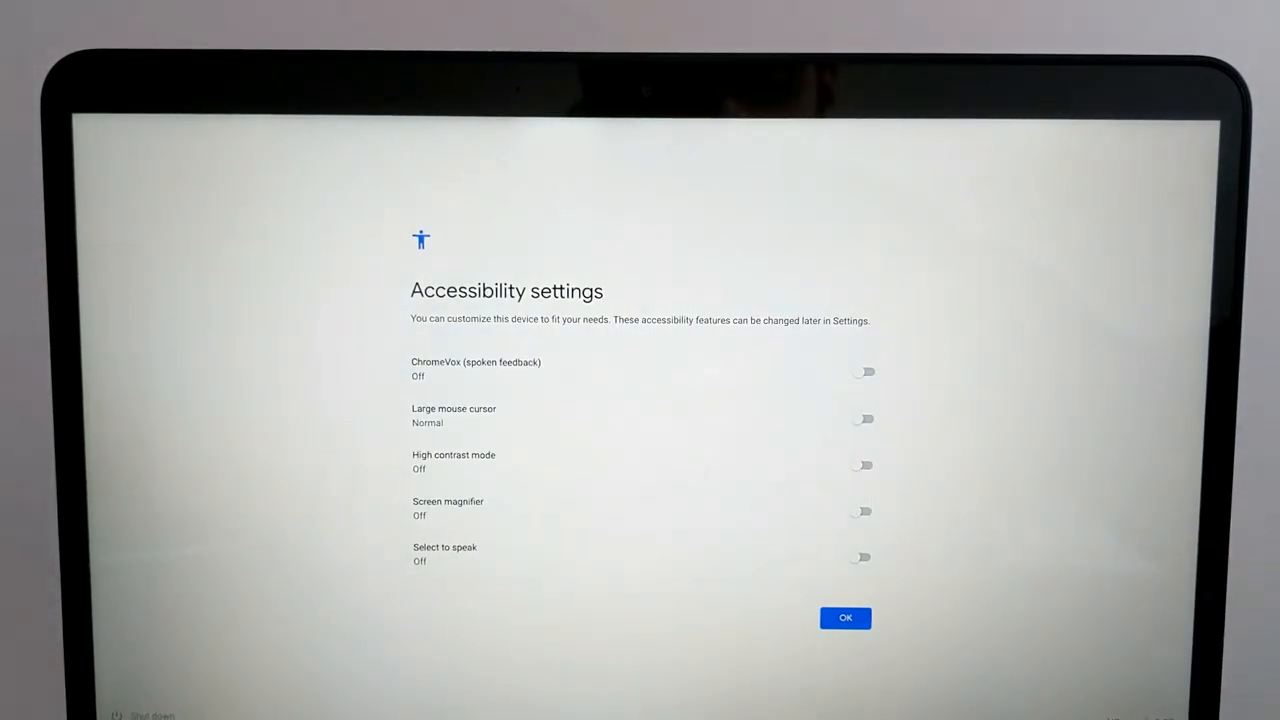
{"action": "left_click", "coordinate": [844, 616]}
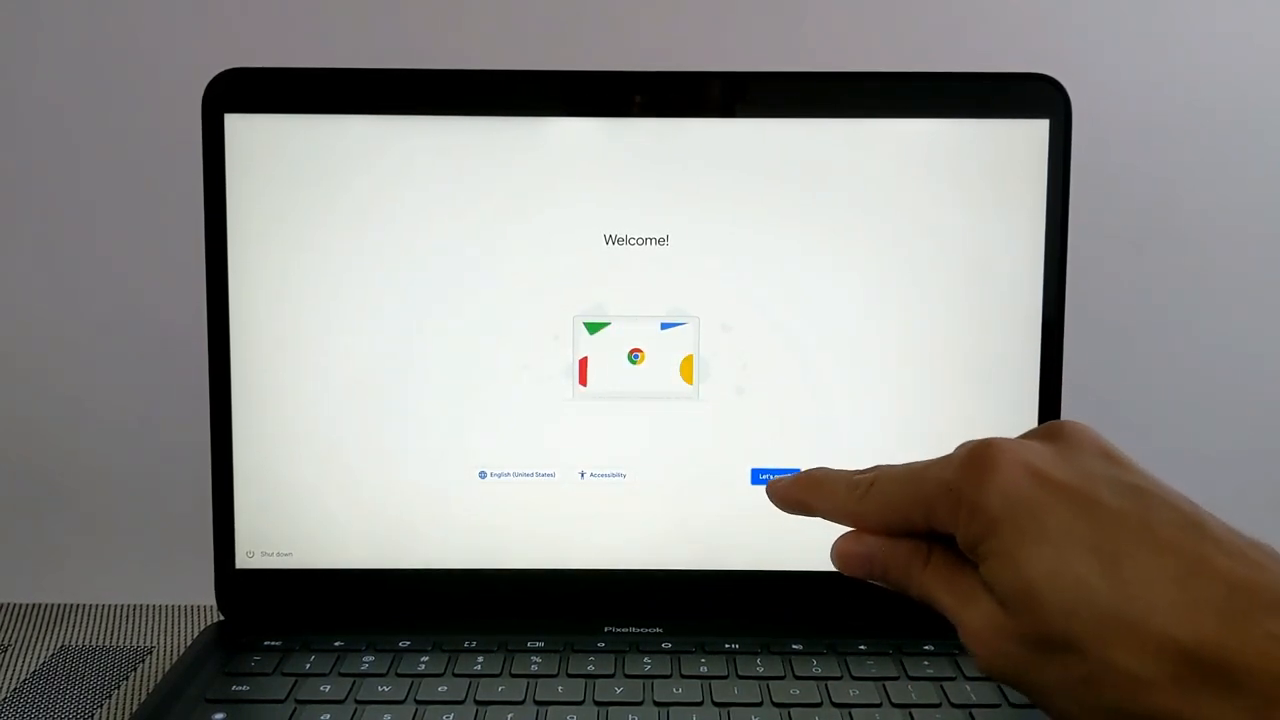
Get started from the Welcome screen and expand the Google Play terms with More
{"action": "left_click", "coordinate": [776, 476]}
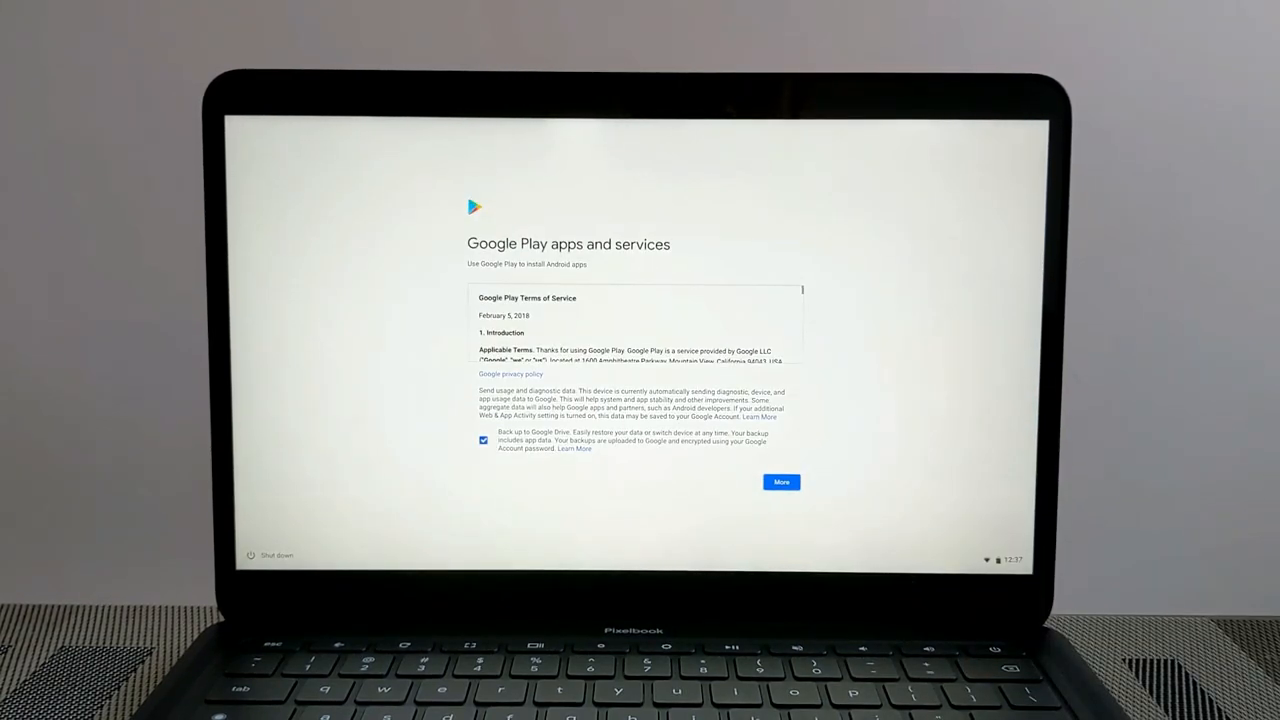
{"action": "left_click", "coordinate": [780, 482]}
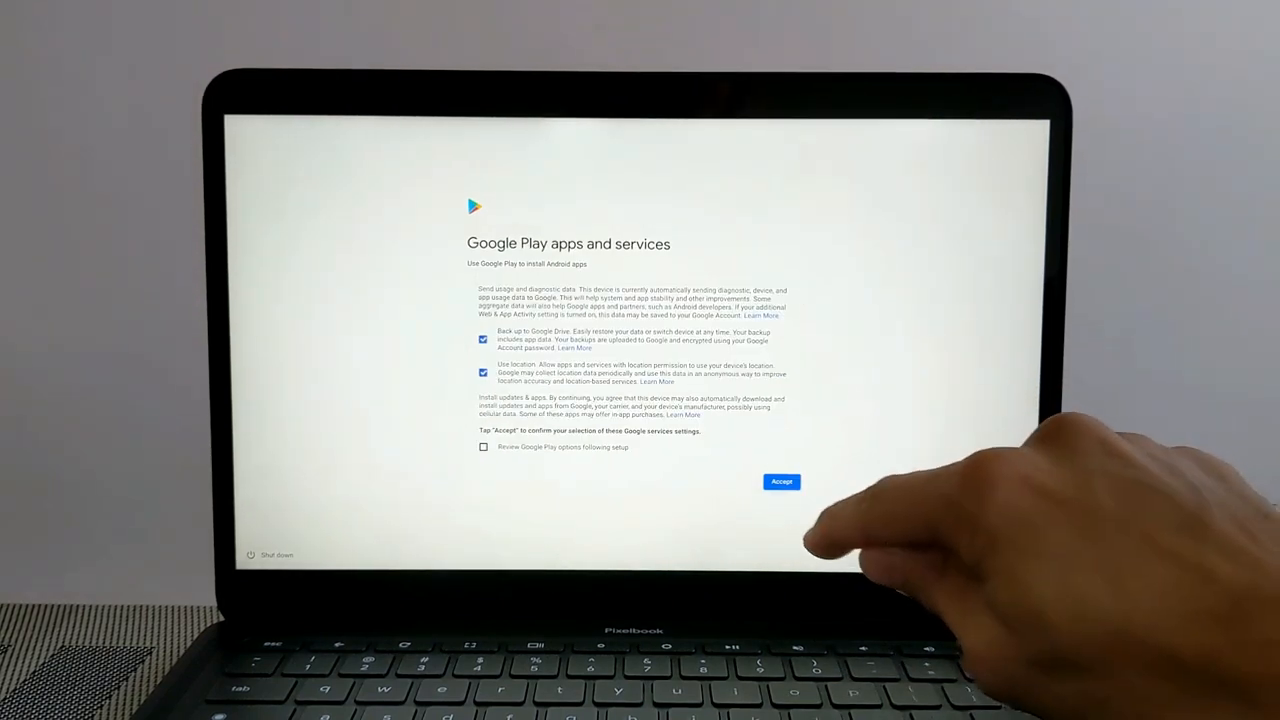